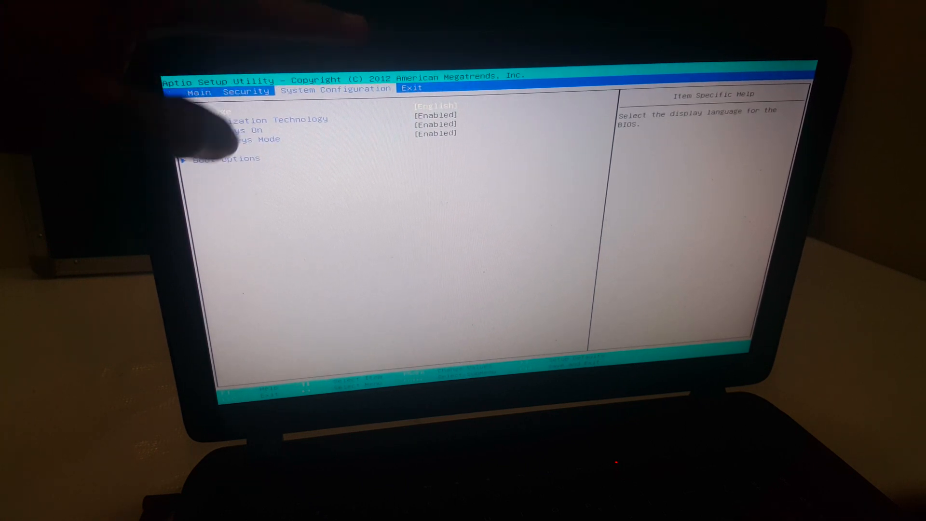
# Select Boot Options under System Configuration to show Legacy Support and the UEFI and legacy boot orders
pyautogui.press('down')
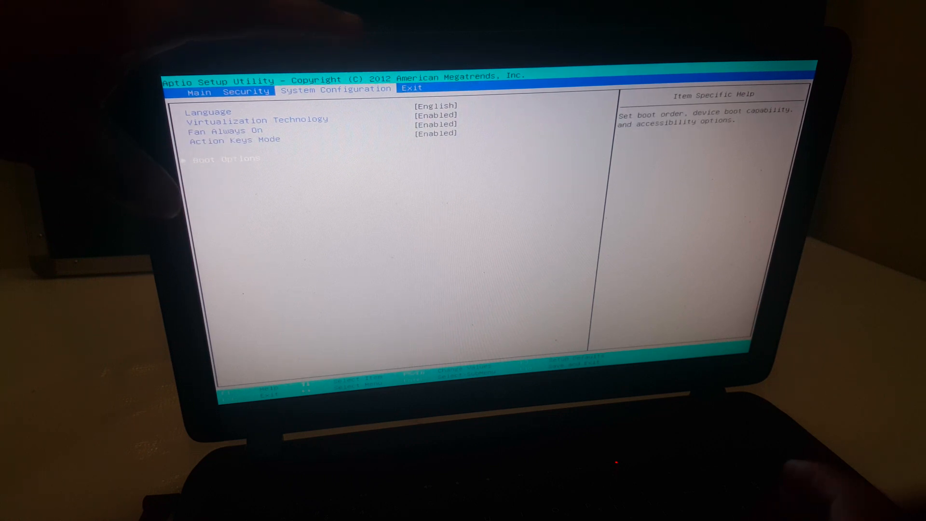
pyautogui.press('Return')
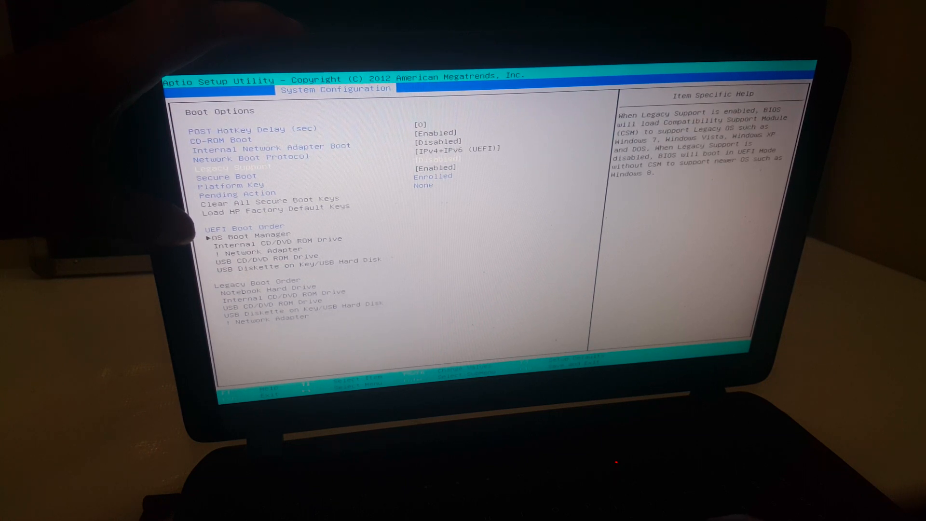
pyautogui.press('Enter')
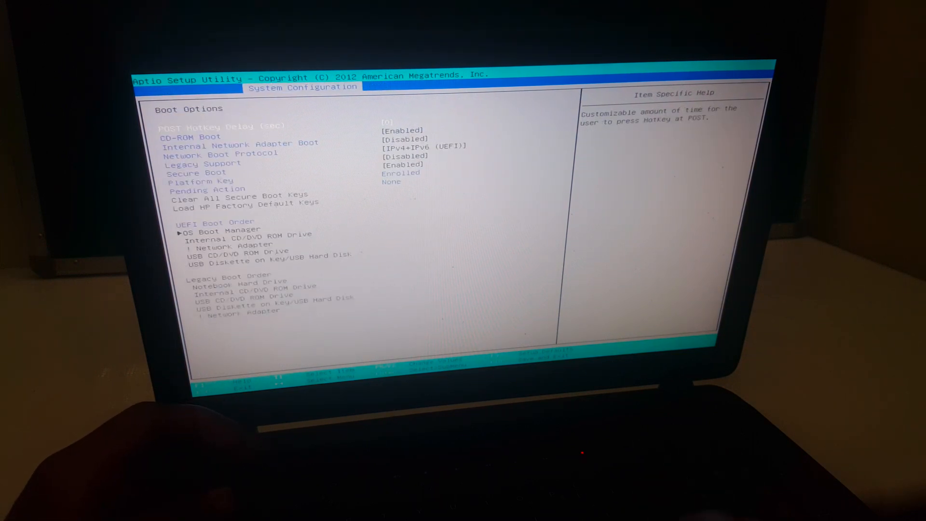
# Select Secure Boot in Boot Options and change its setting
pyautogui.press('Up')
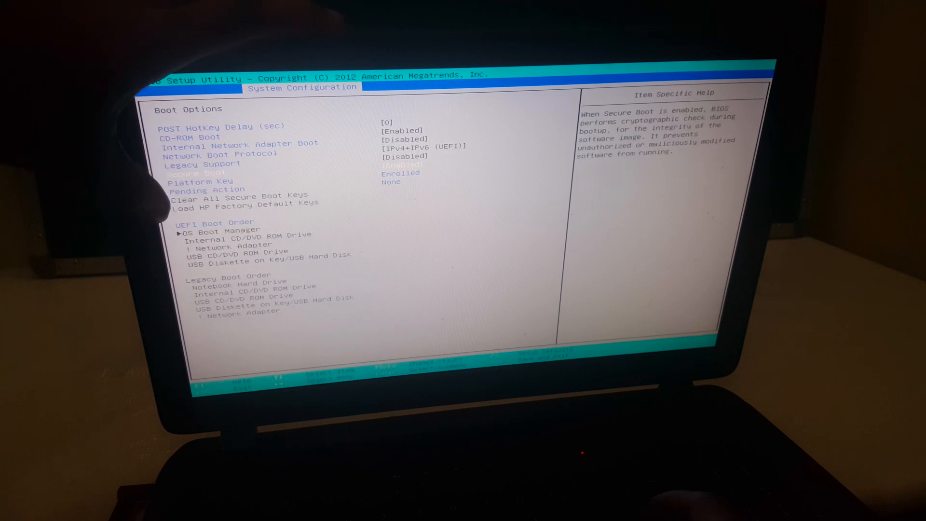
pyautogui.press('Return')
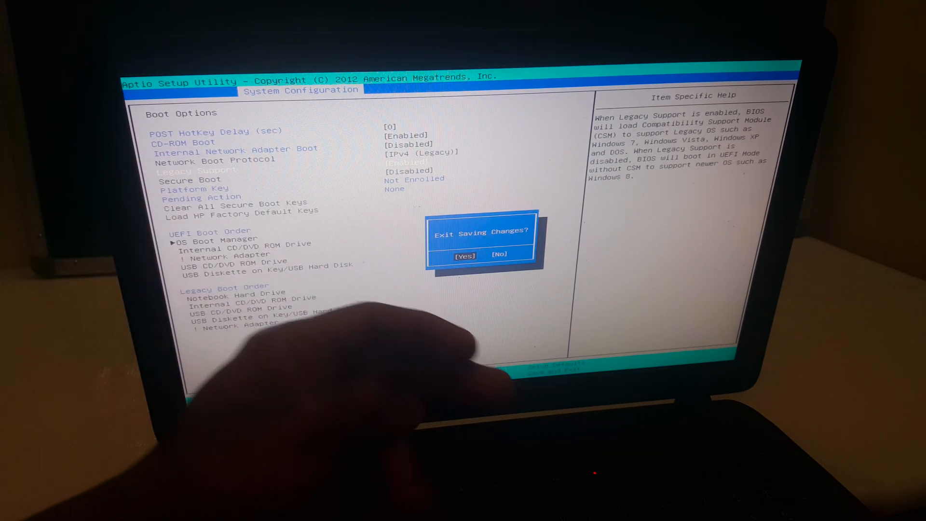
# Confirm Yes at 'Exit Saving Changes?' so the laptop reboots into Windows
pyautogui.click(465, 255)
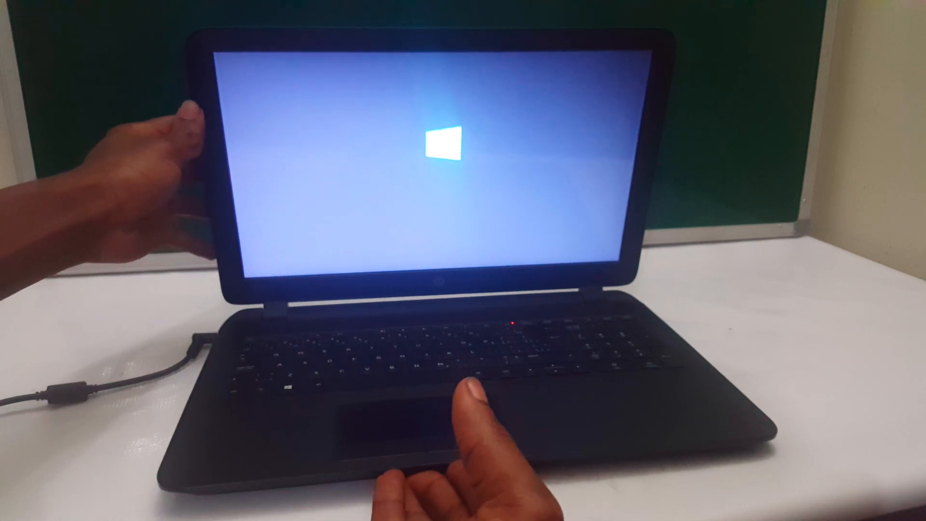